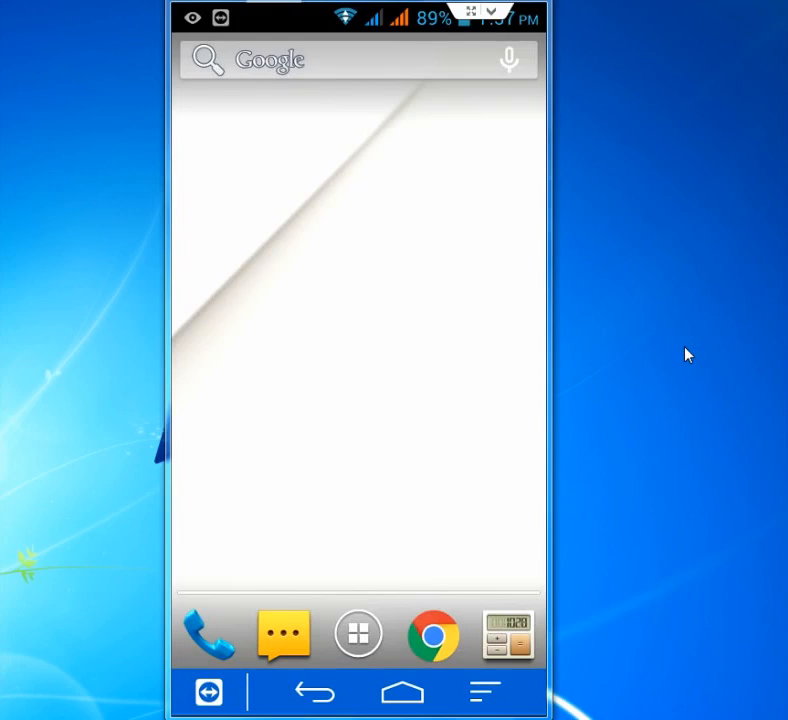
pyautogui.moveTo(392, 526)
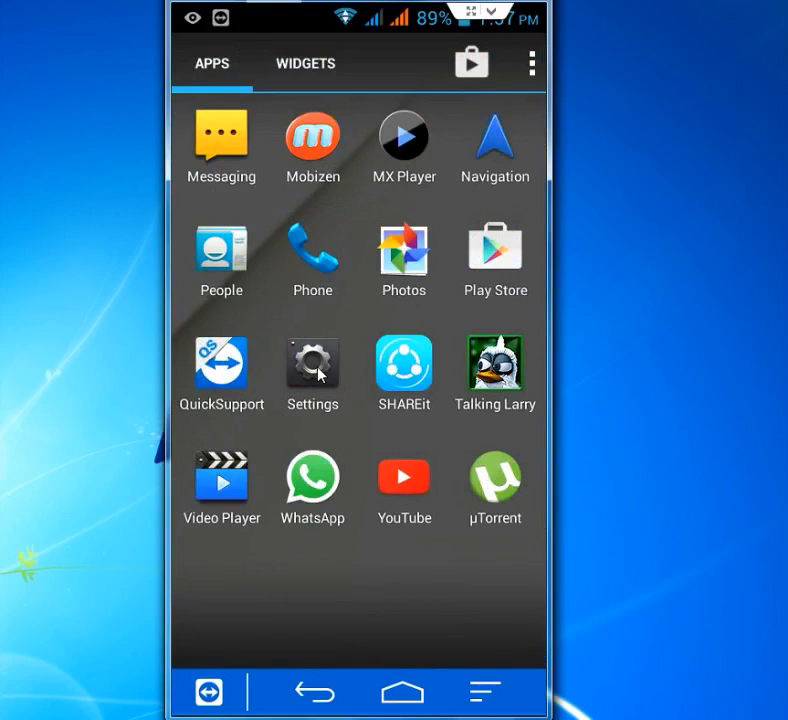
# Launch the Settings app from the home screen app drawer
pyautogui.click(312, 368)
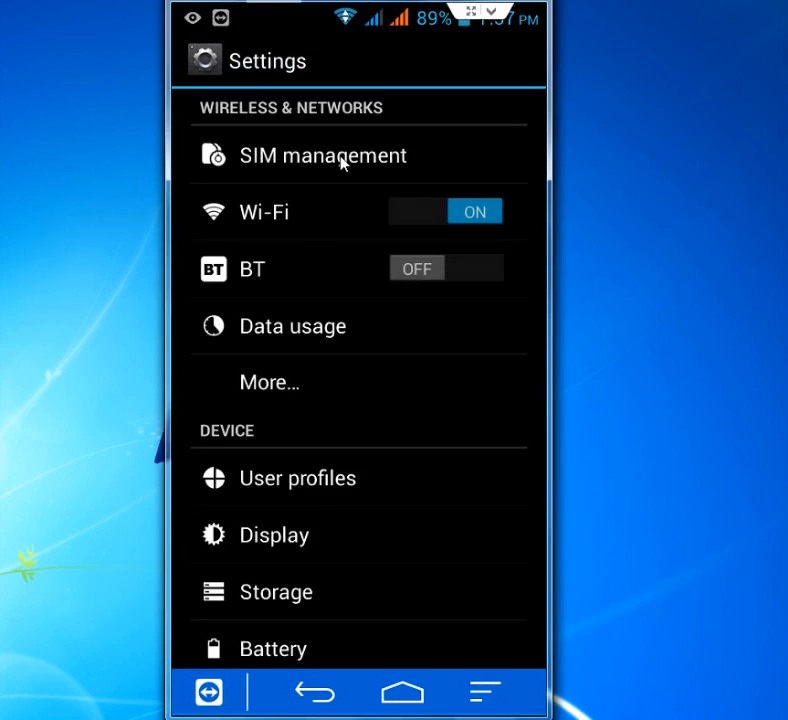
# Open SIM management and bring up the Voice call default SIM dialog
pyautogui.click(322, 155)
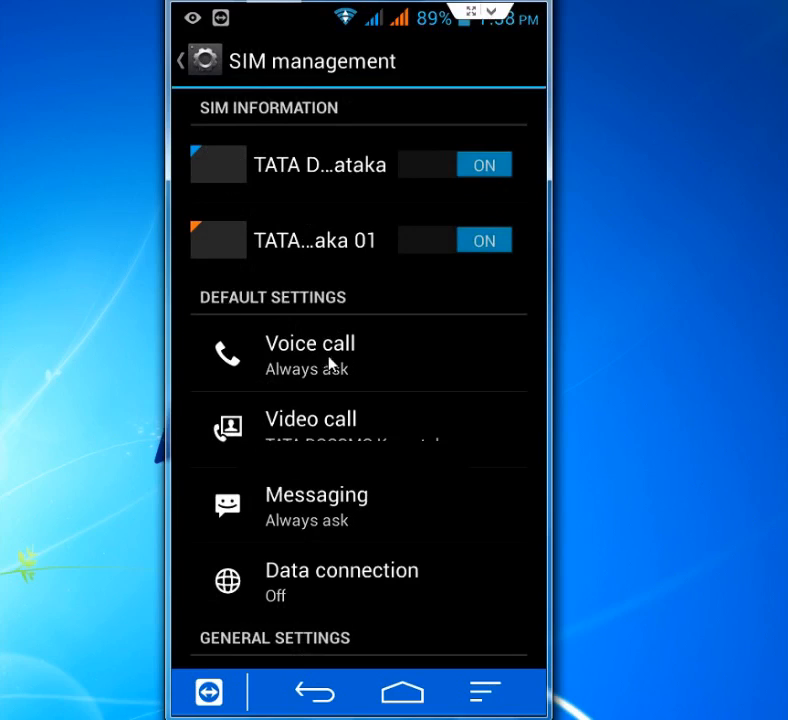
pyautogui.moveTo(345, 370)
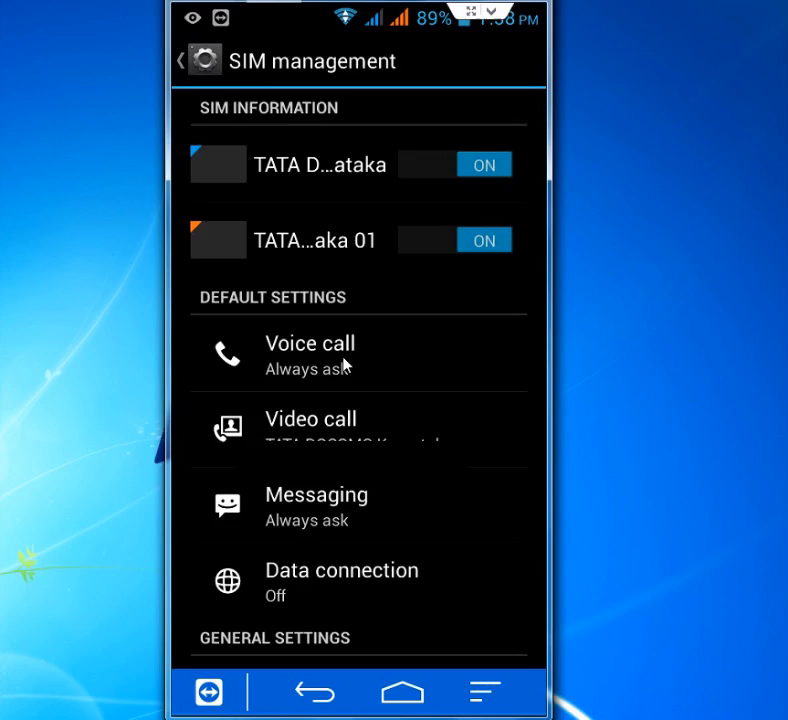
pyautogui.click(310, 355)
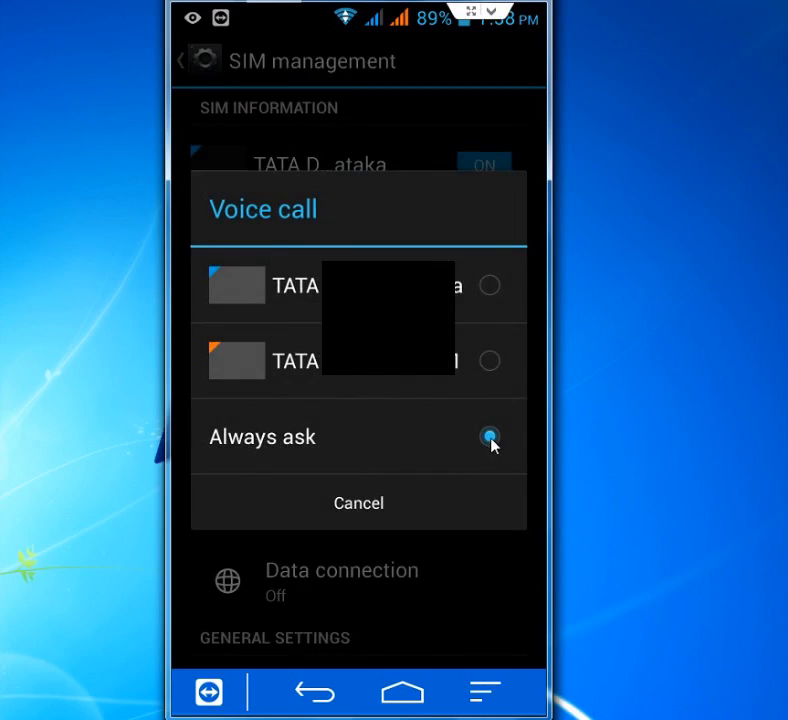
pyautogui.moveTo(462, 448)
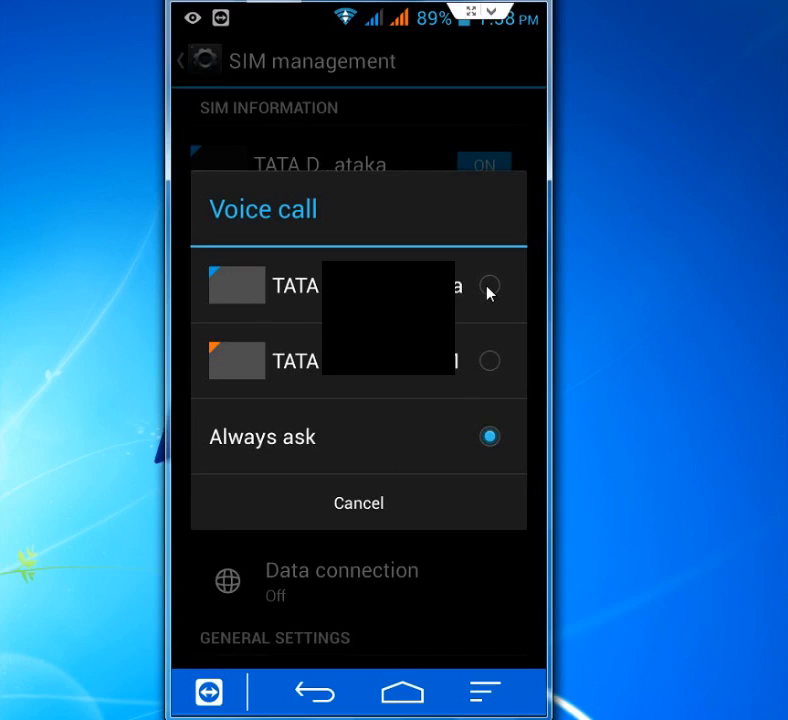
# Set the first SIM as the voice call default and open the Messaging choice
pyautogui.click(358, 502)
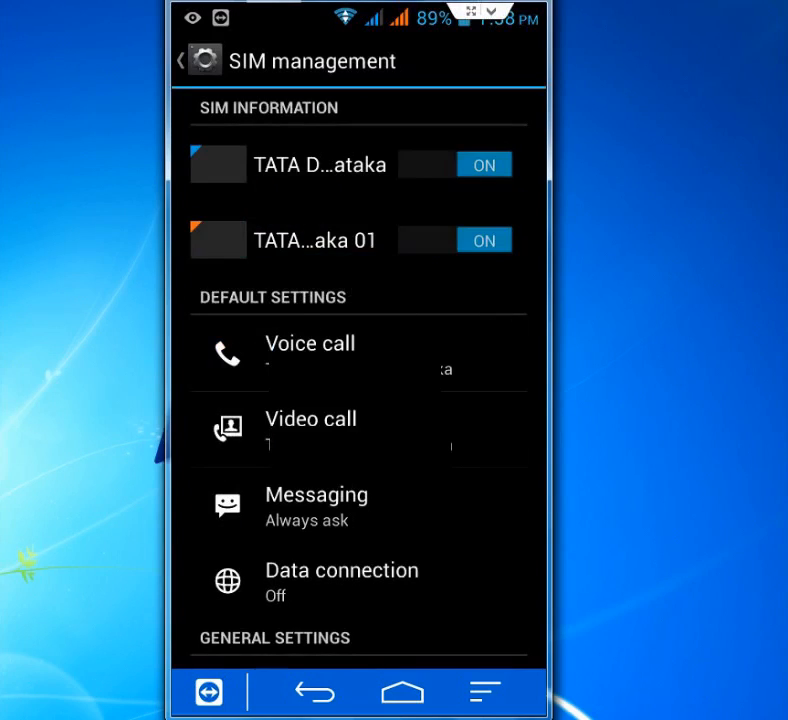
pyautogui.click(316, 505)
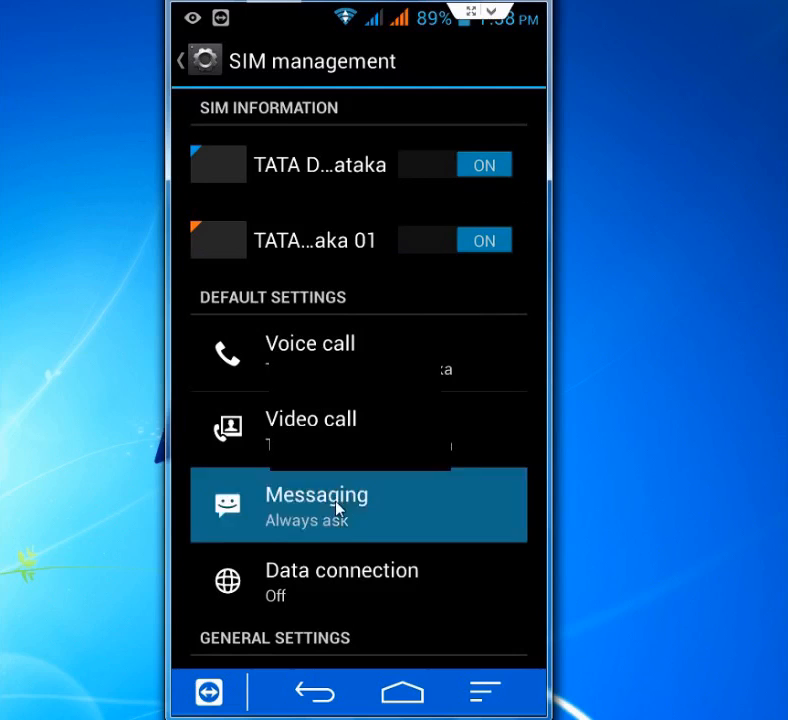